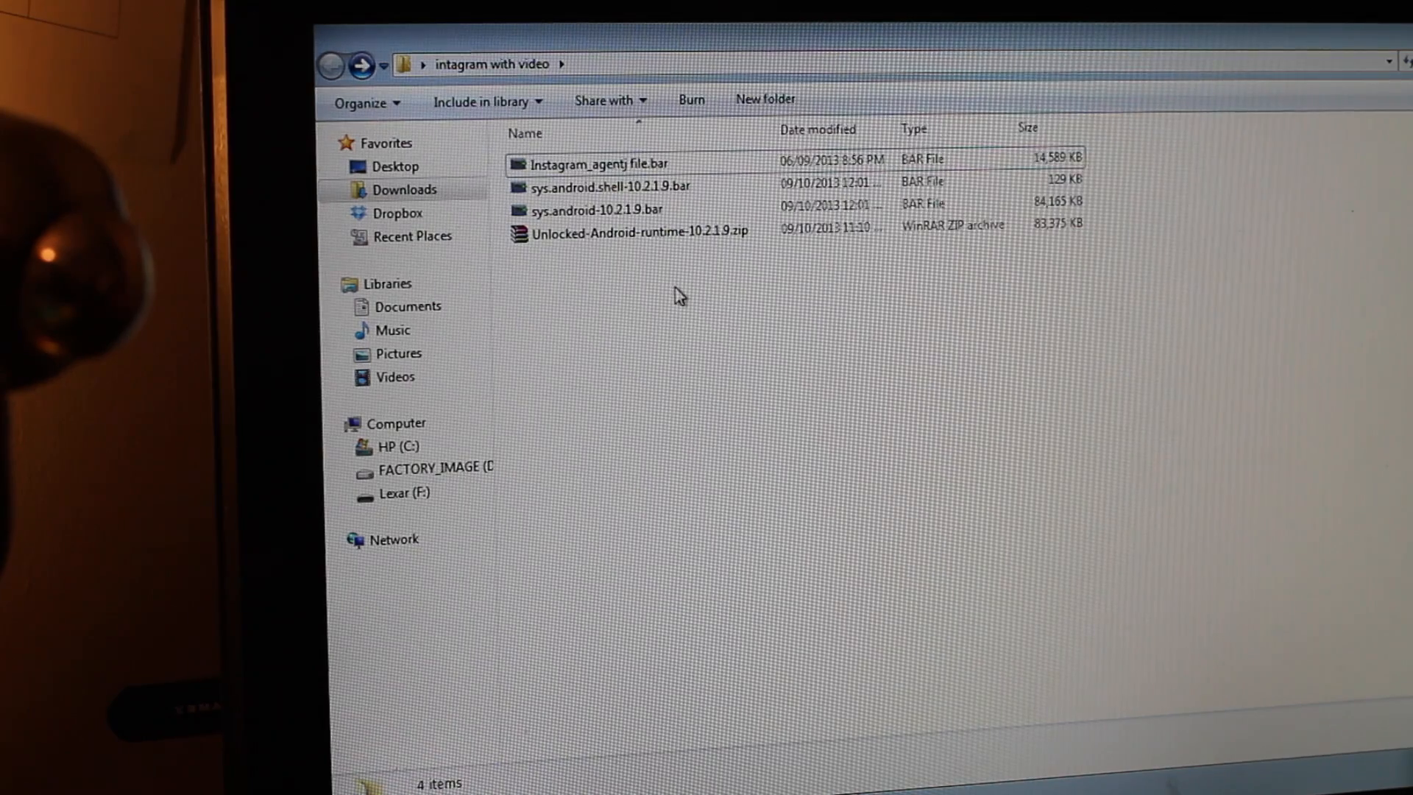
mouse_move(1079, 246)
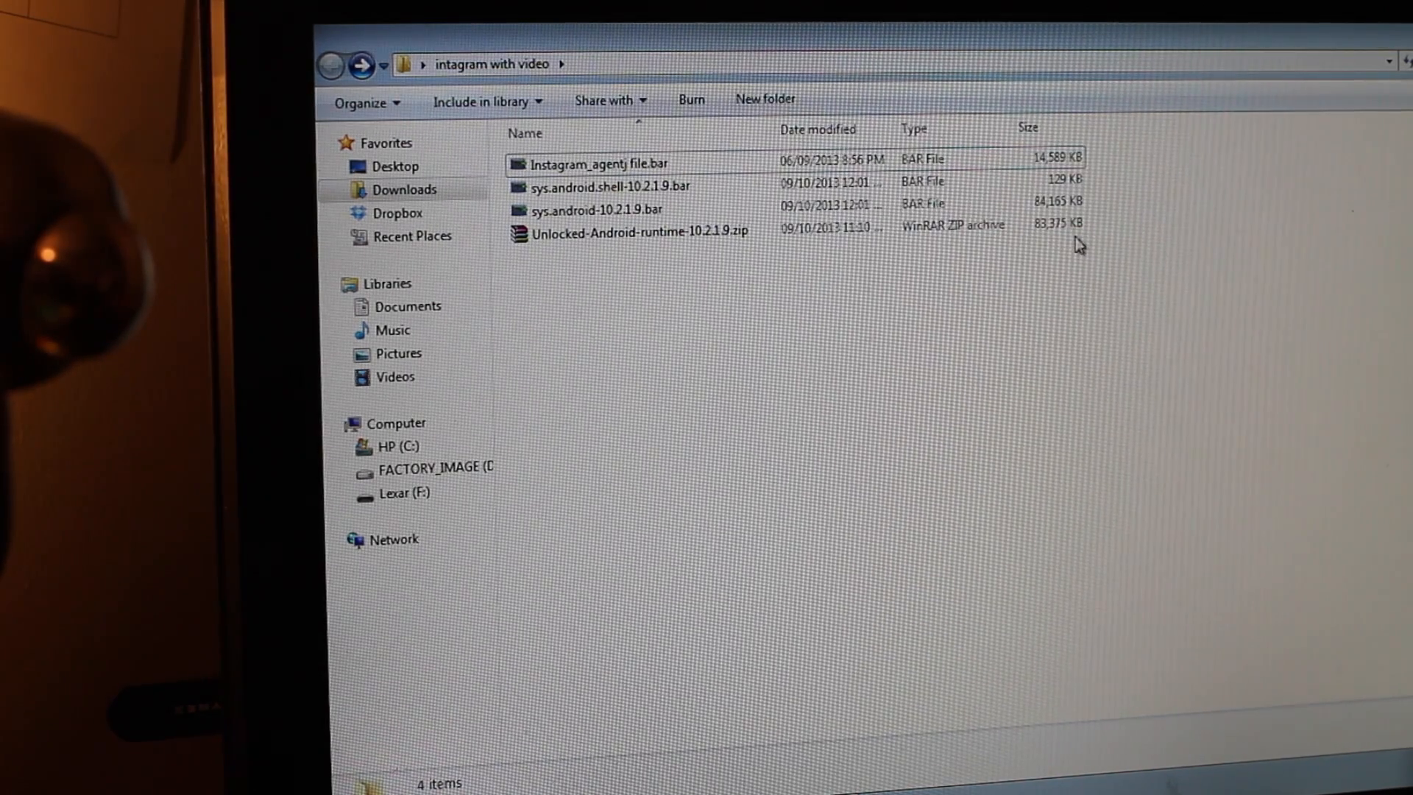
mouse_move(786, 297)
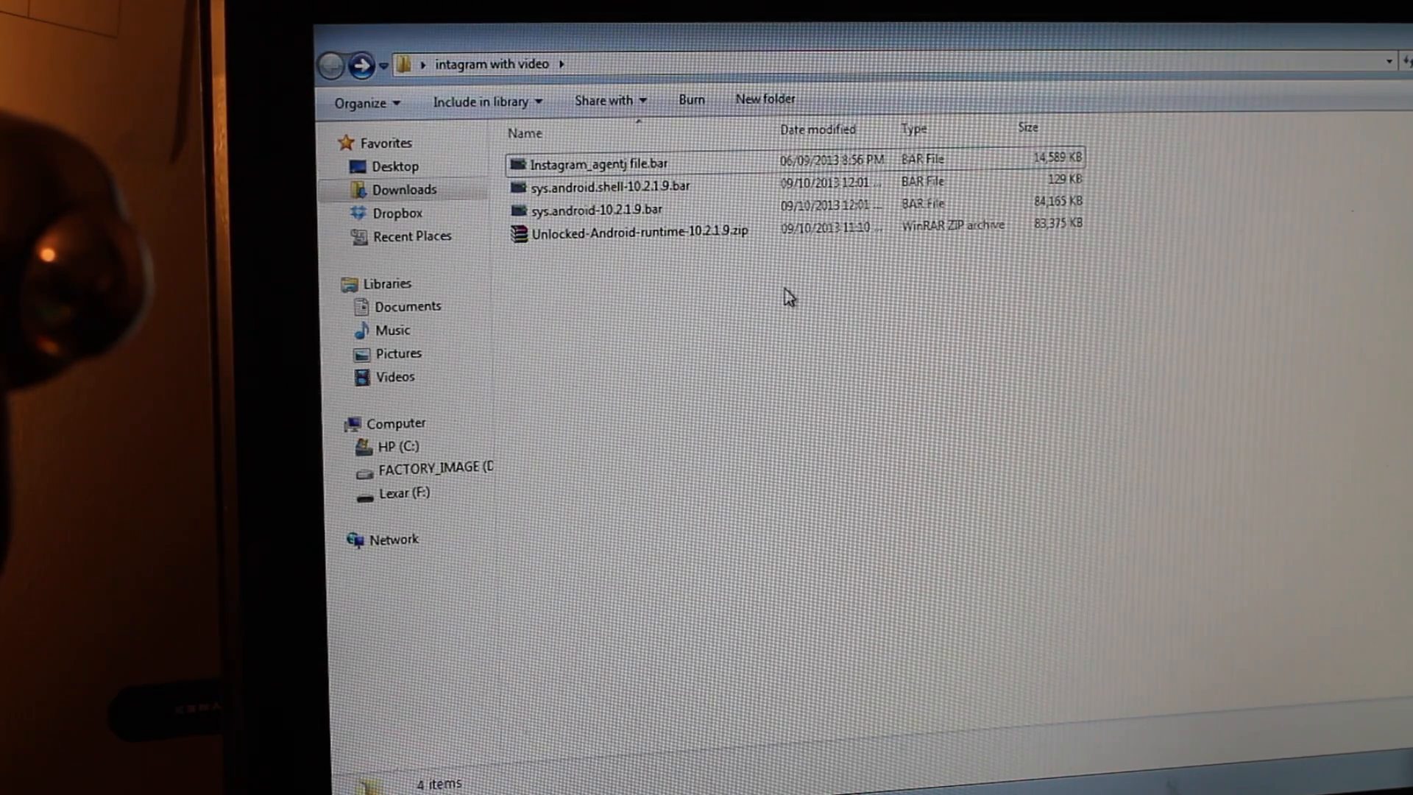
mouse_move(1204, 155)
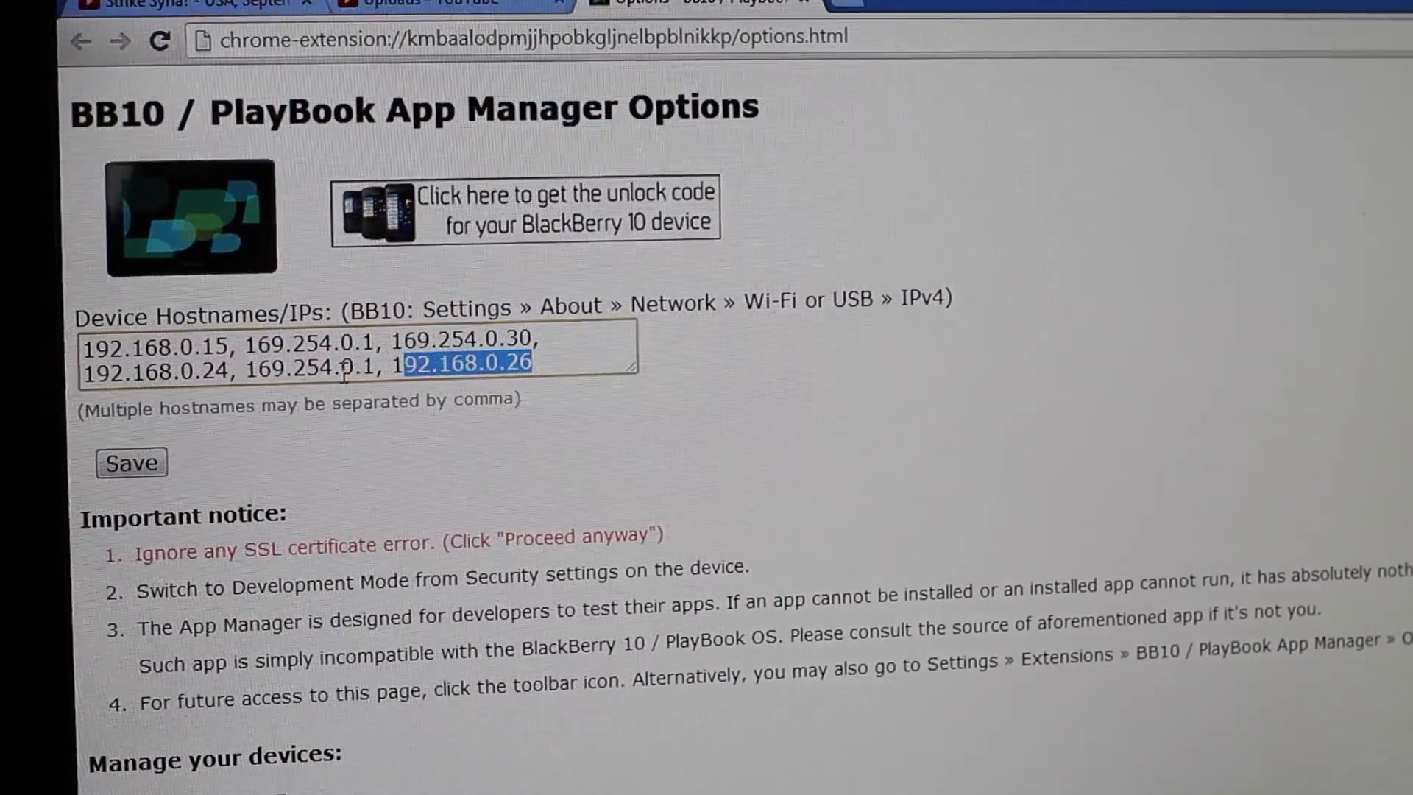
Under Manage your devices, connect to the device at 192.168.0.26.
scroll("down", 3)
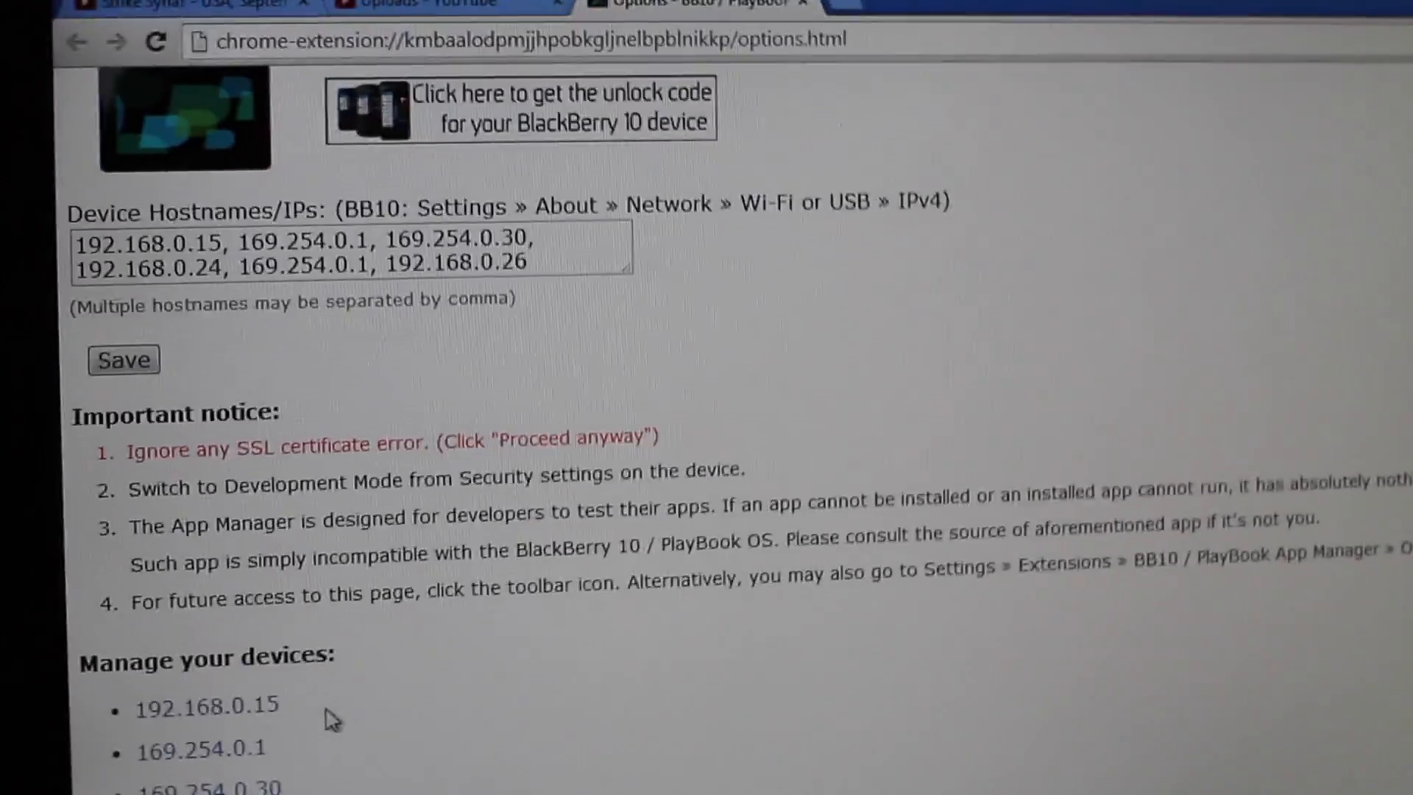
scroll("down", 3)
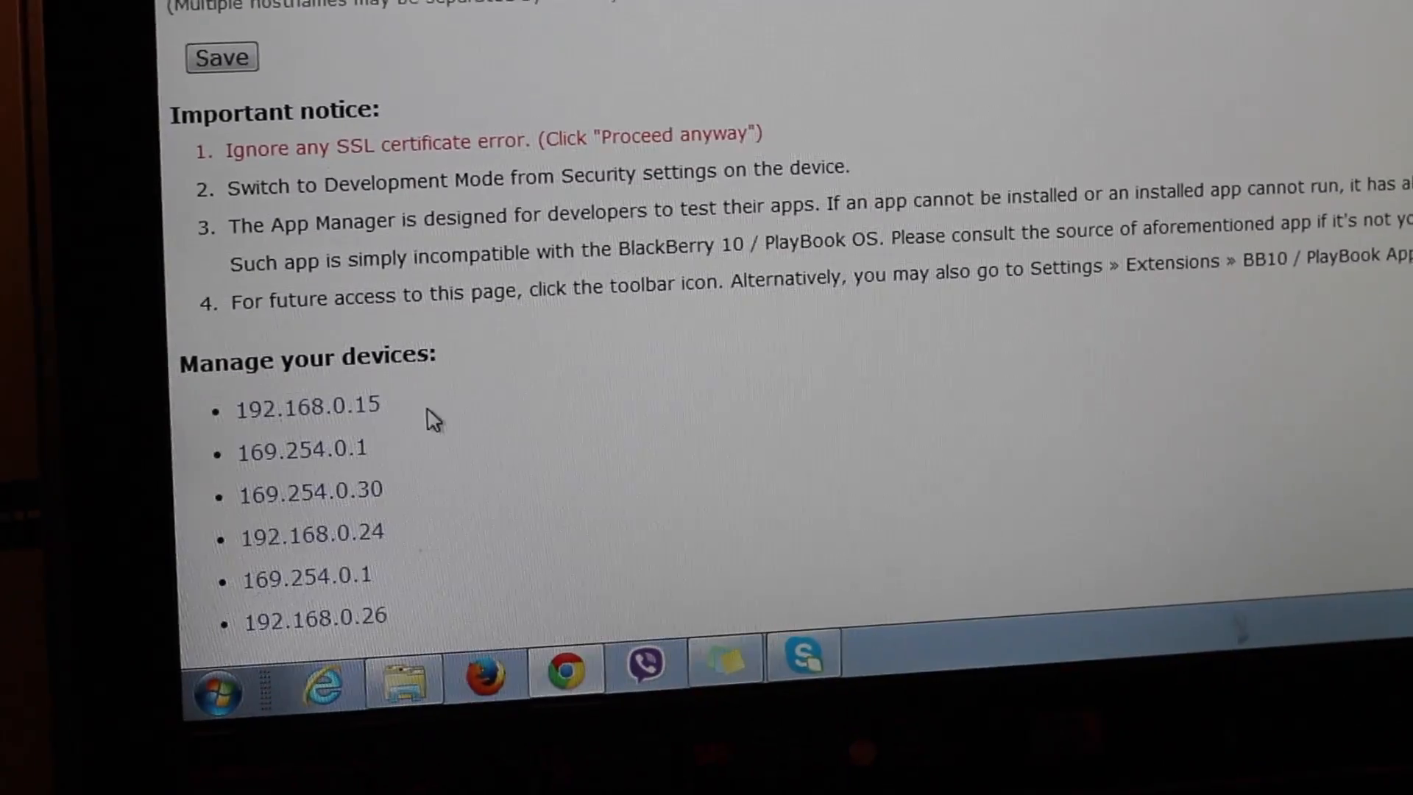
left_click(311, 621)
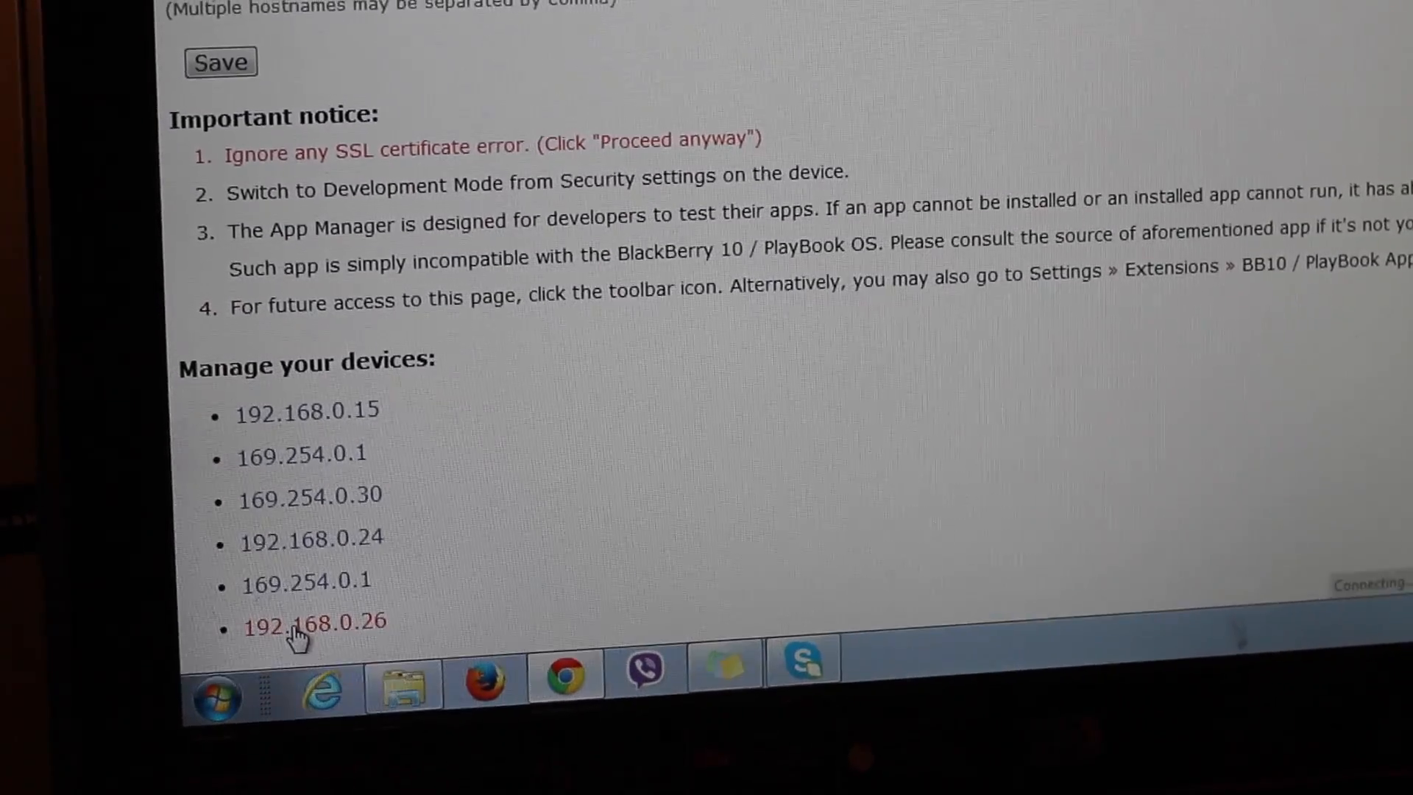
scroll("up", 3)
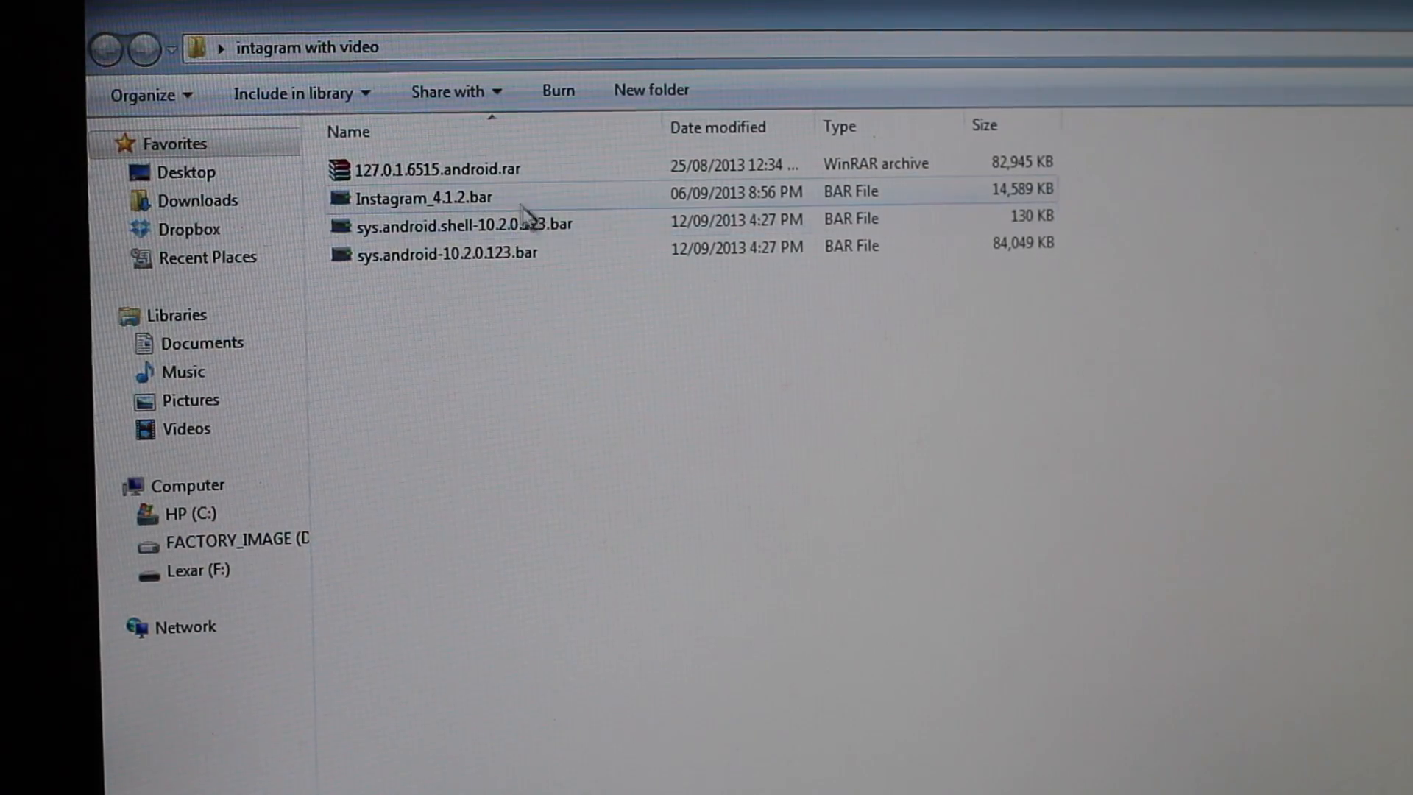
mouse_move(1116, 160)
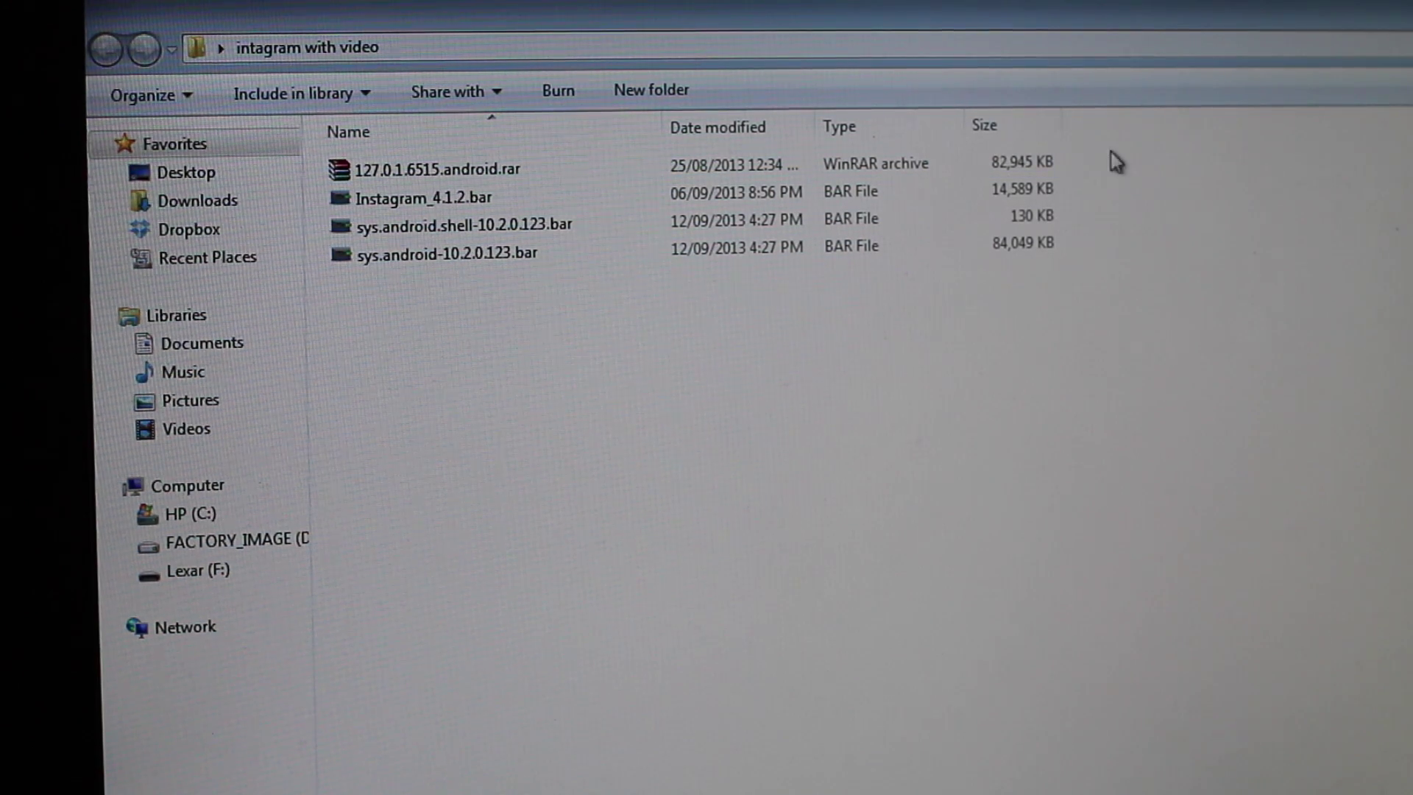
Inspect the 127.0.1.6515.android.rar archive's extraction options without extracting, then select both sys.android runtime bar files.
left_click(433, 168)
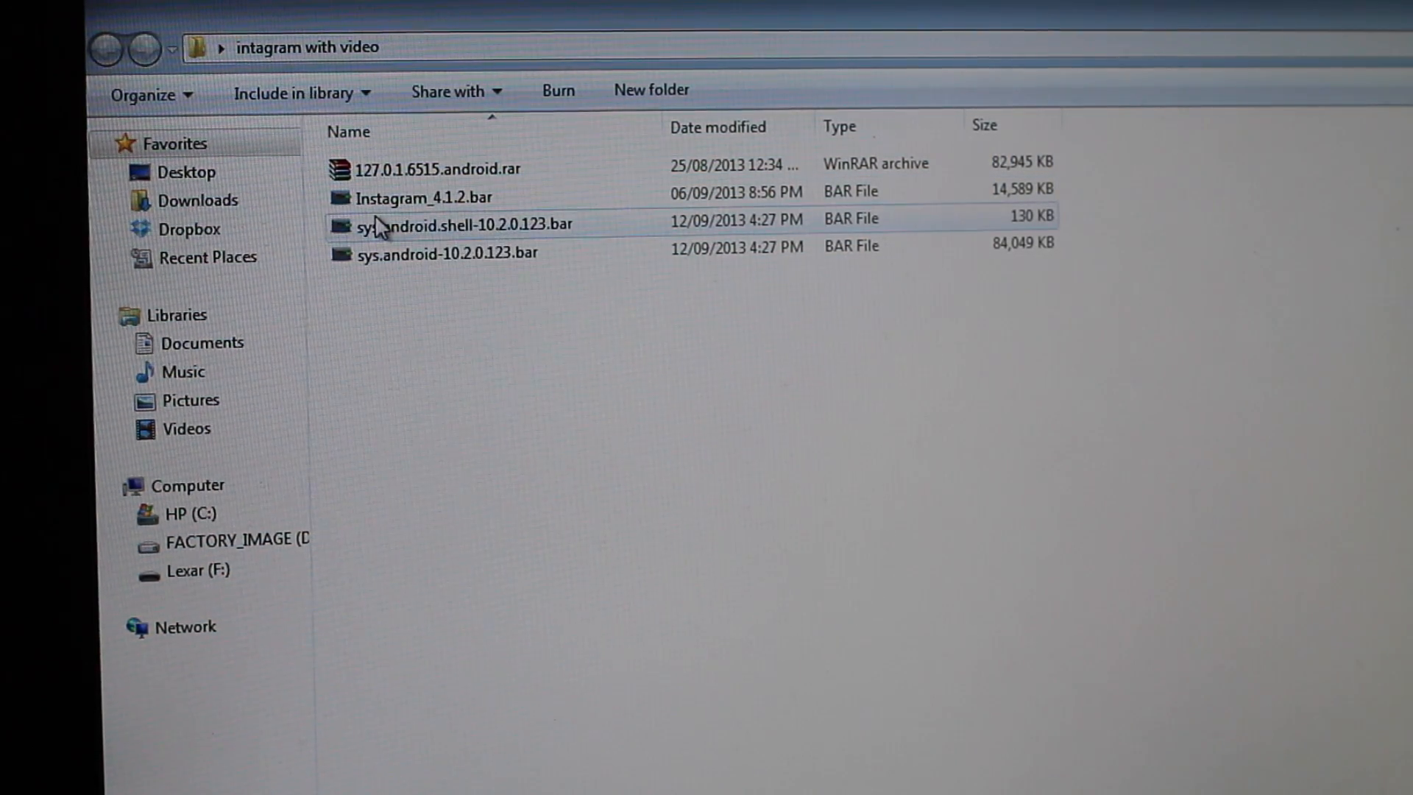
left_click(450, 169)
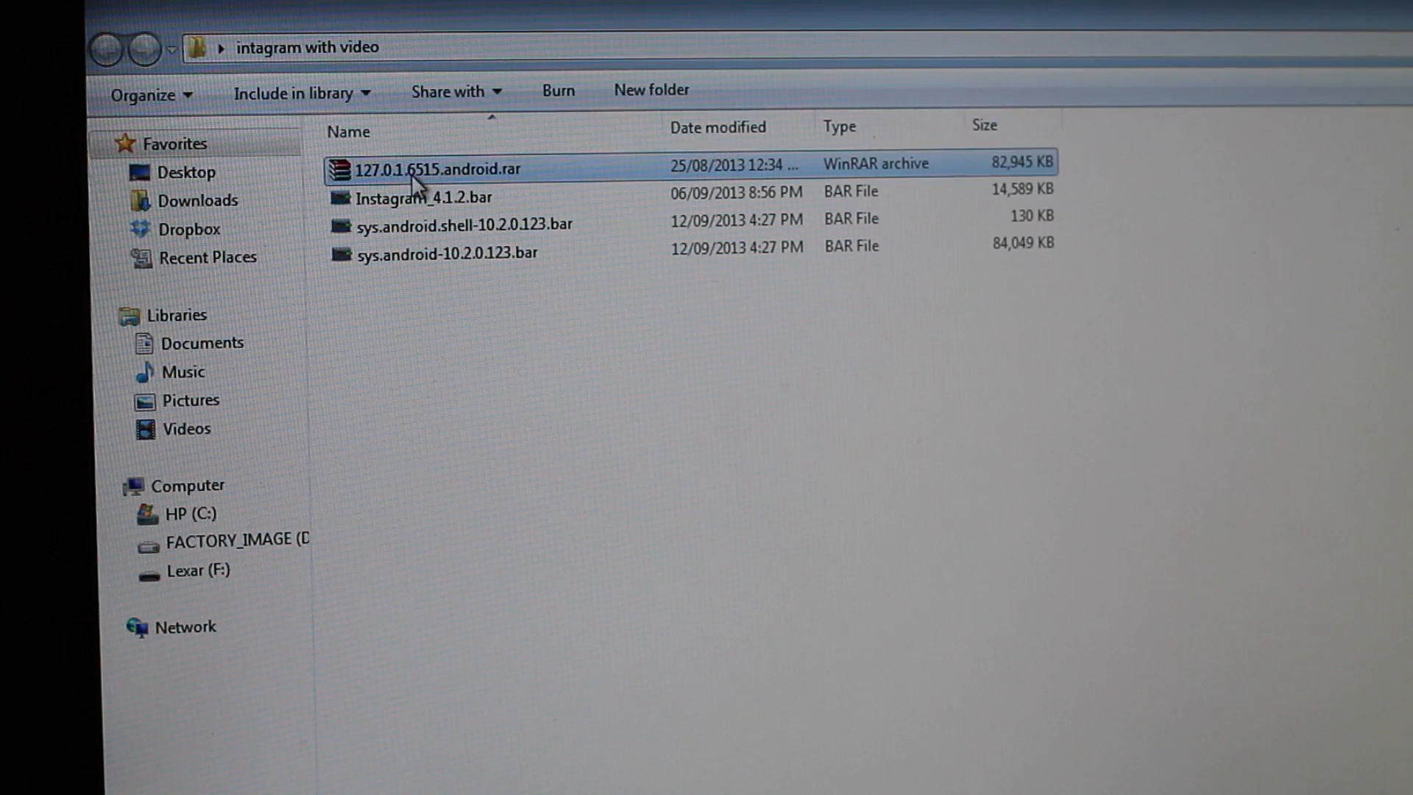
right_click(440, 169)
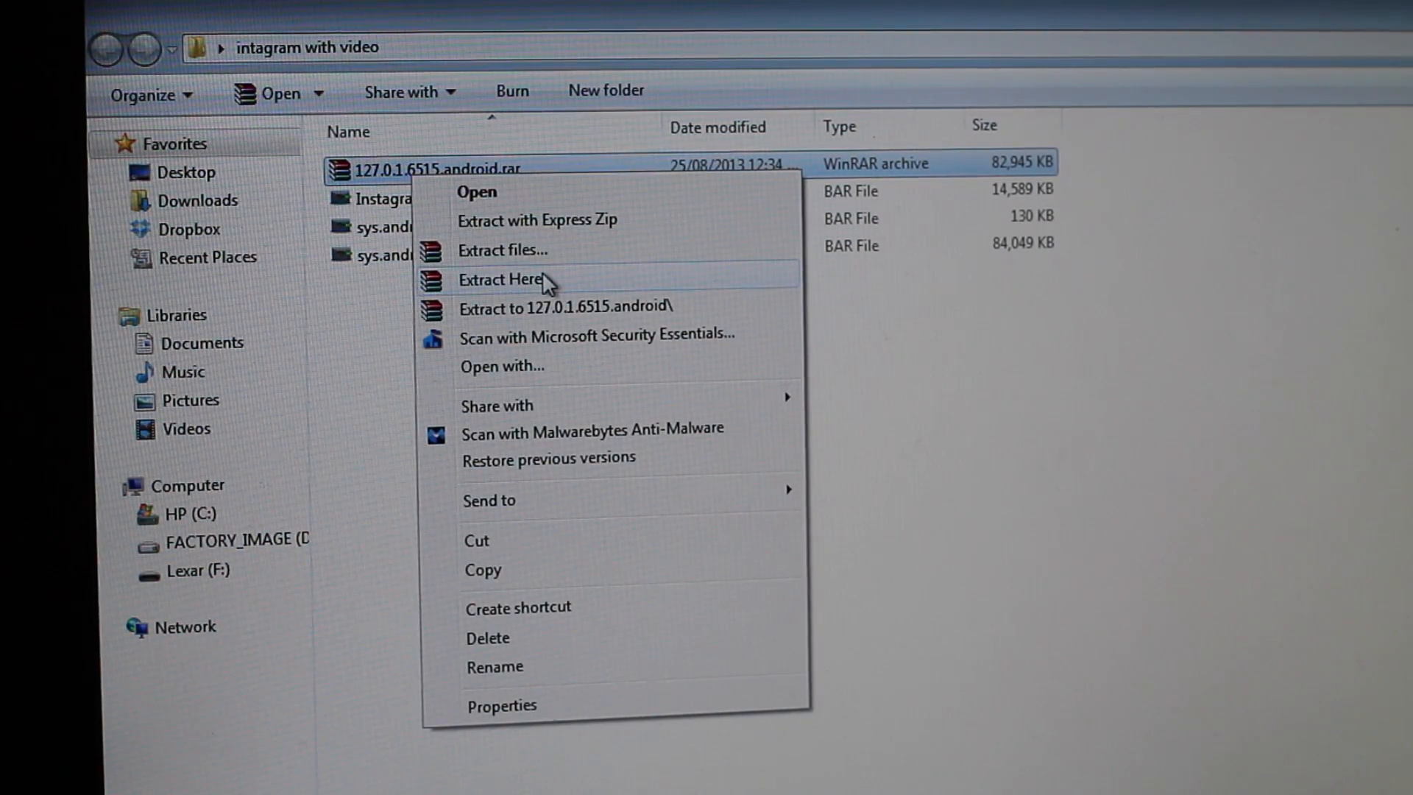
mouse_move(1045, 604)
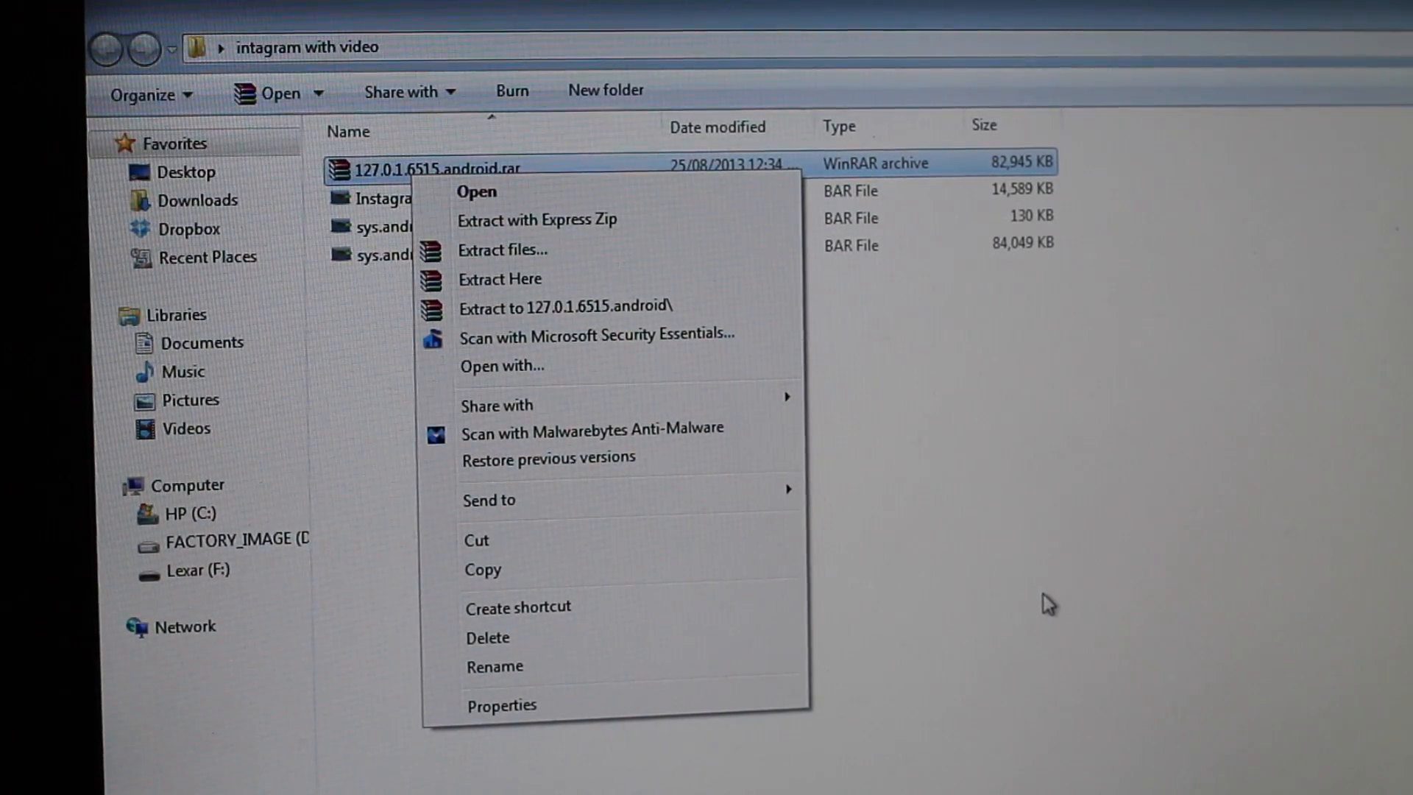
mouse_move(941, 240)
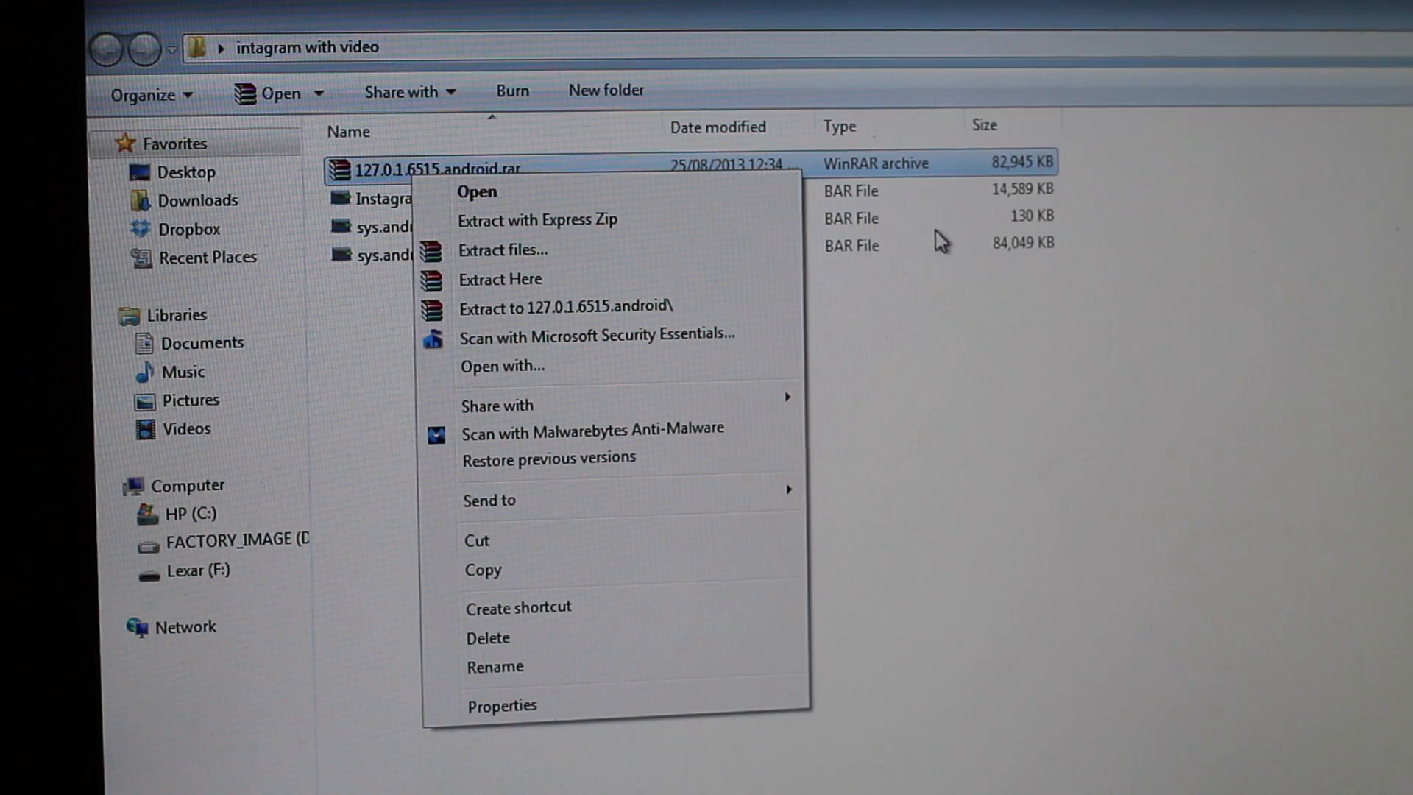
mouse_move(704, 250)
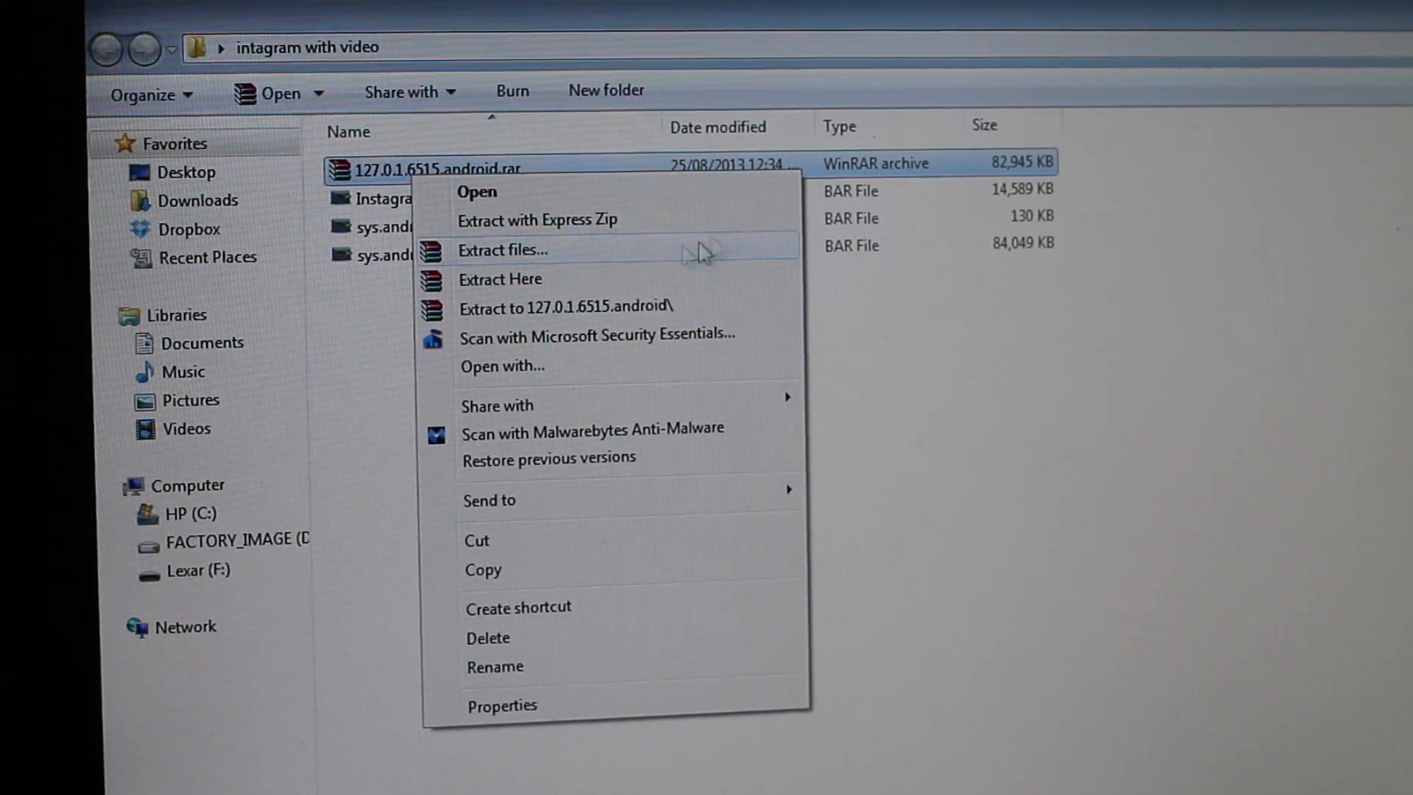
left_click(424, 351)
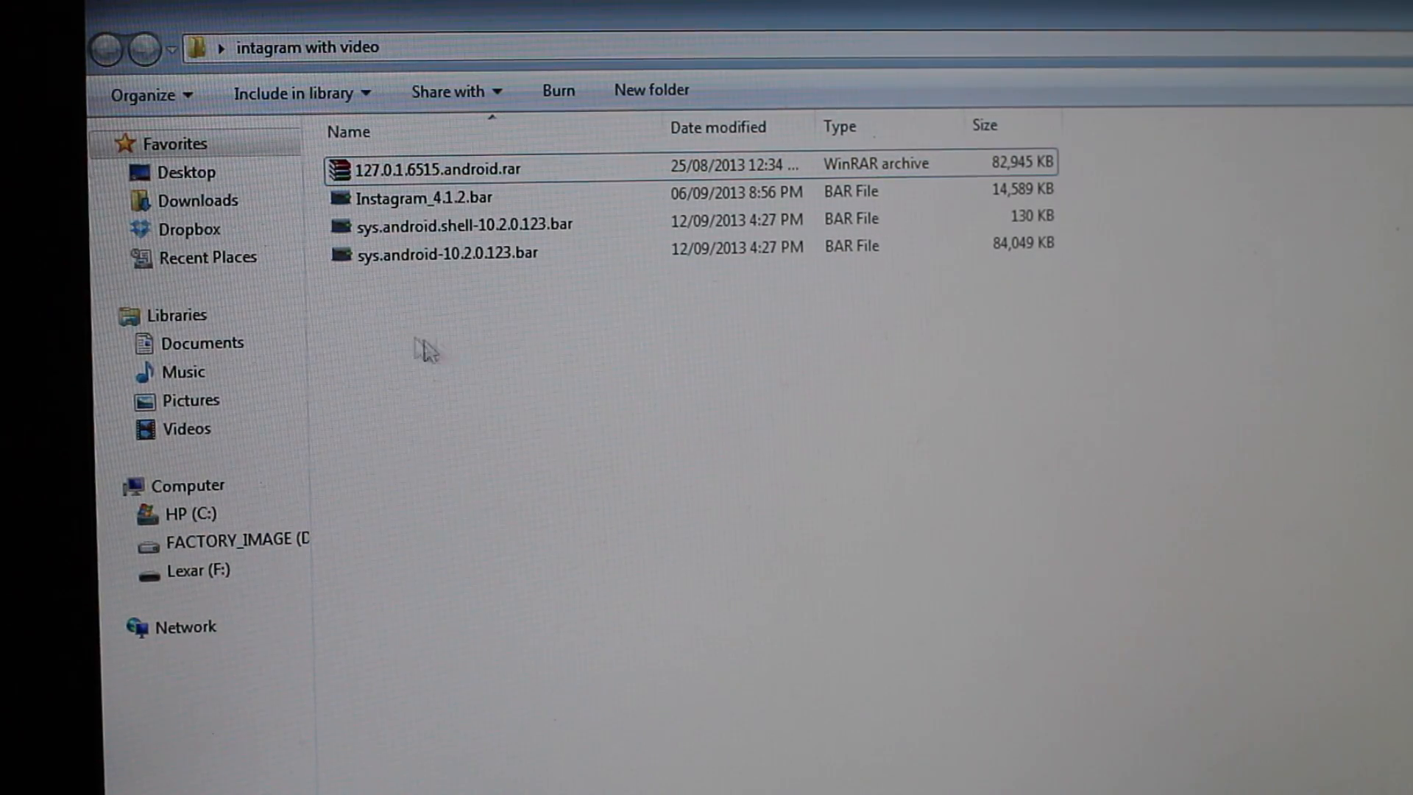
left_click(464, 223)
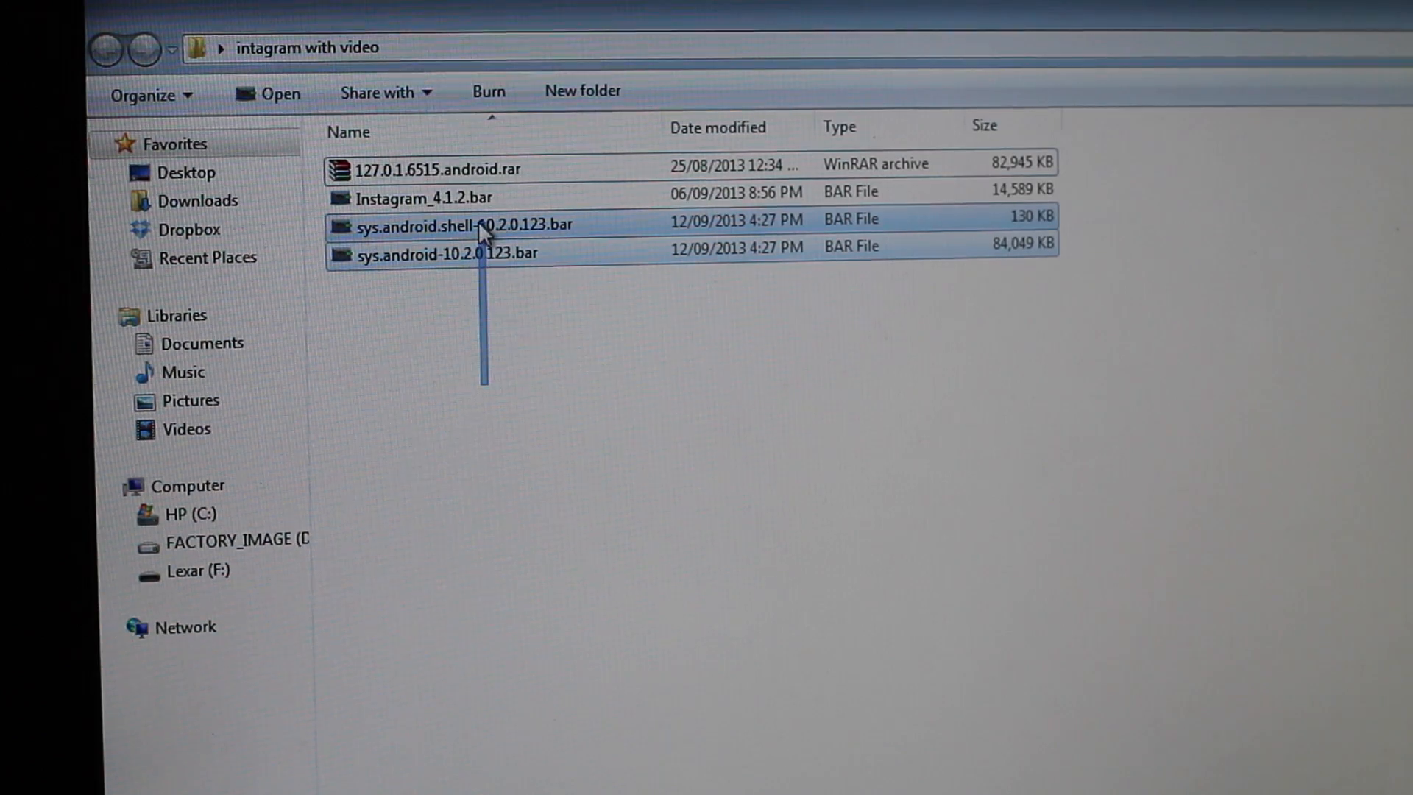